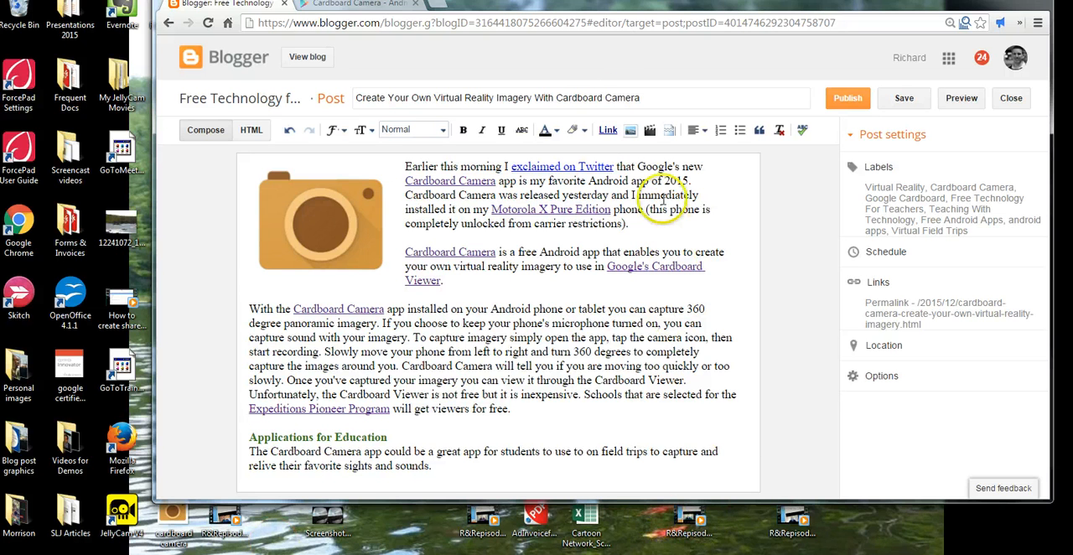
Add the VR screenshot from the desktop below the Cardboard Viewer paragraph.
left_click(650, 131)
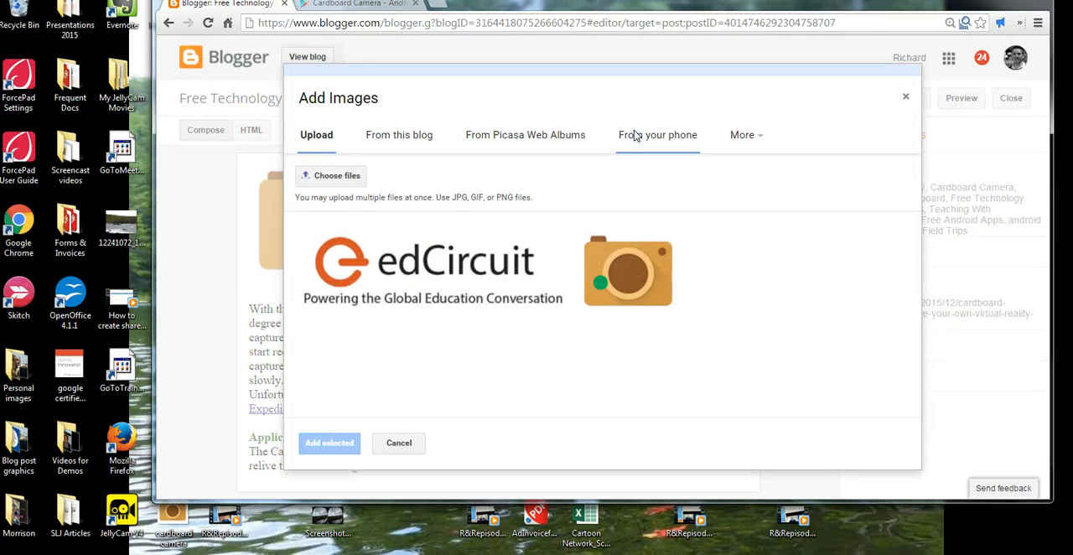
mouse_move(613, 171)
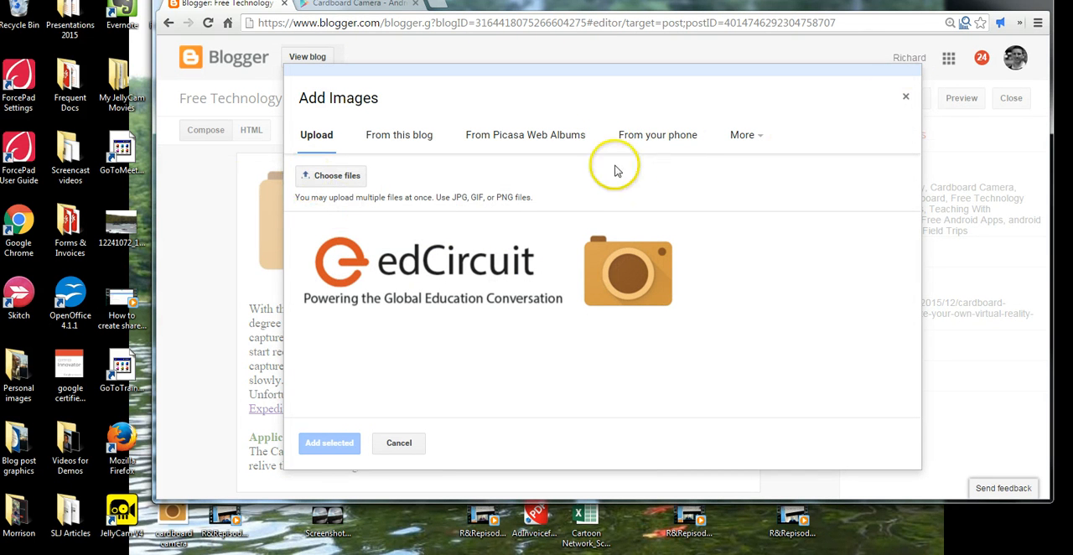
left_click(741, 135)
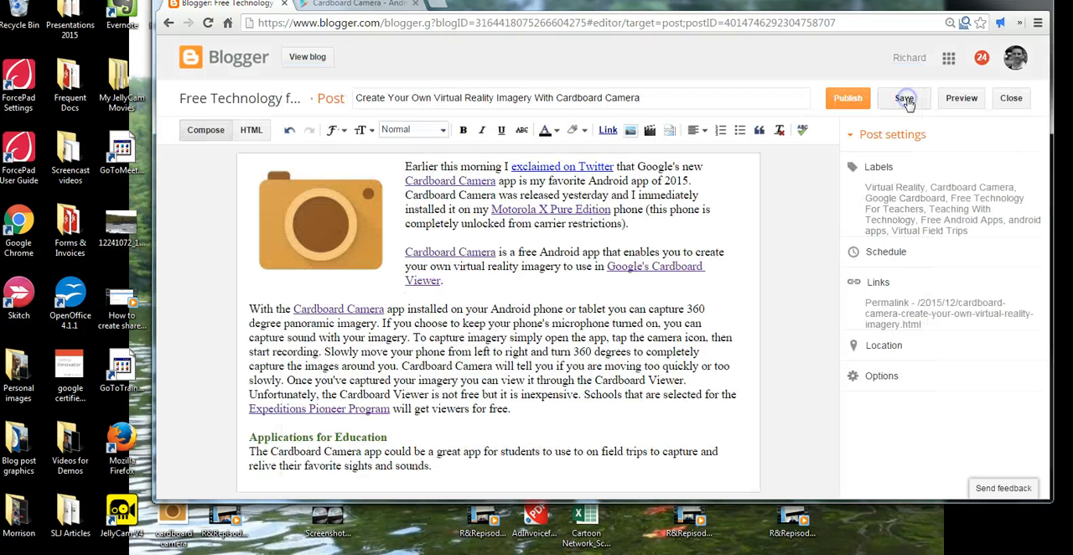
left_click(904, 97)
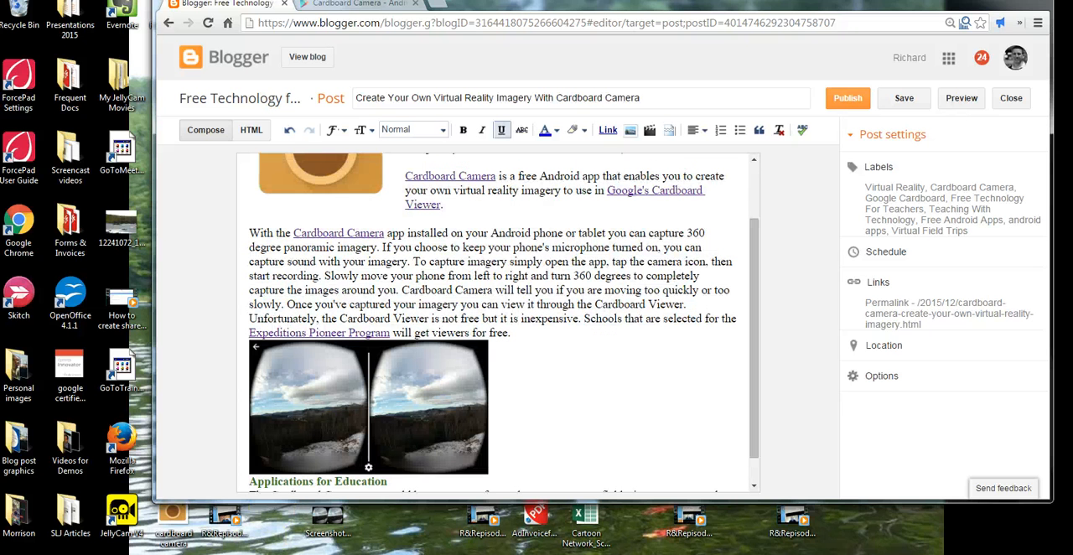
Set the screenshot to Large size, center it, and add a caption placeholder.
left_click(367, 406)
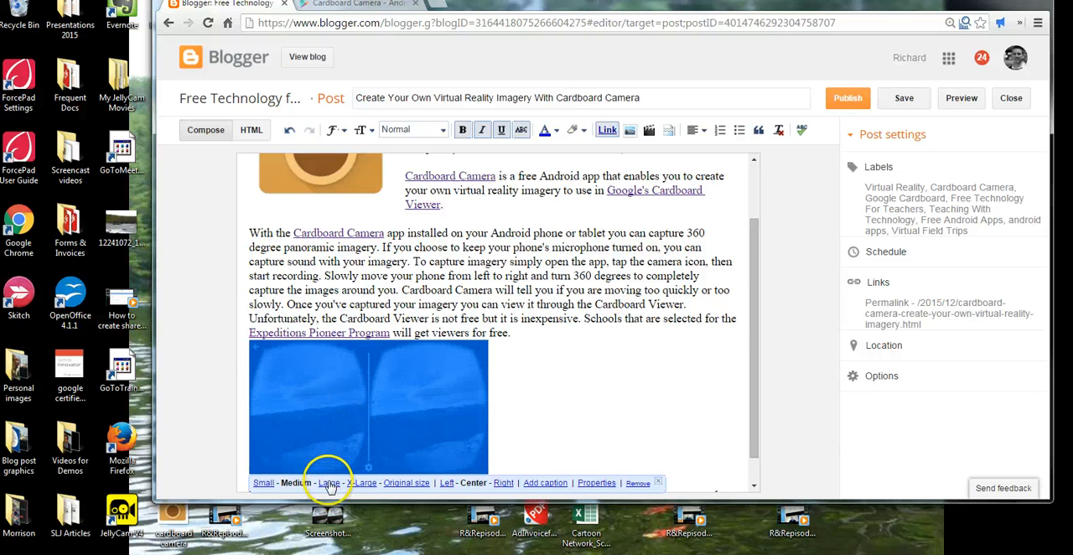
left_click(328, 483)
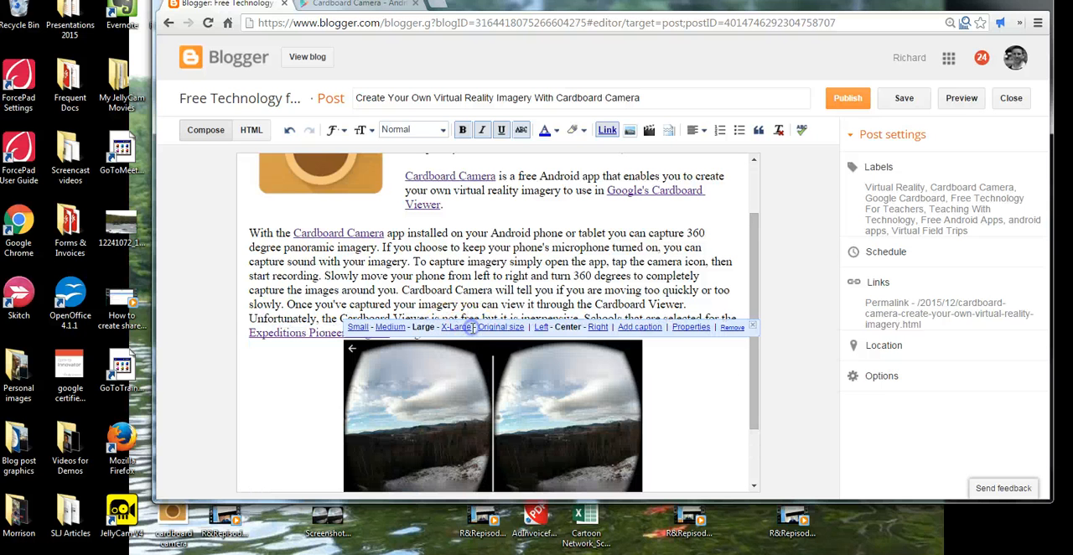
left_click(372, 327)
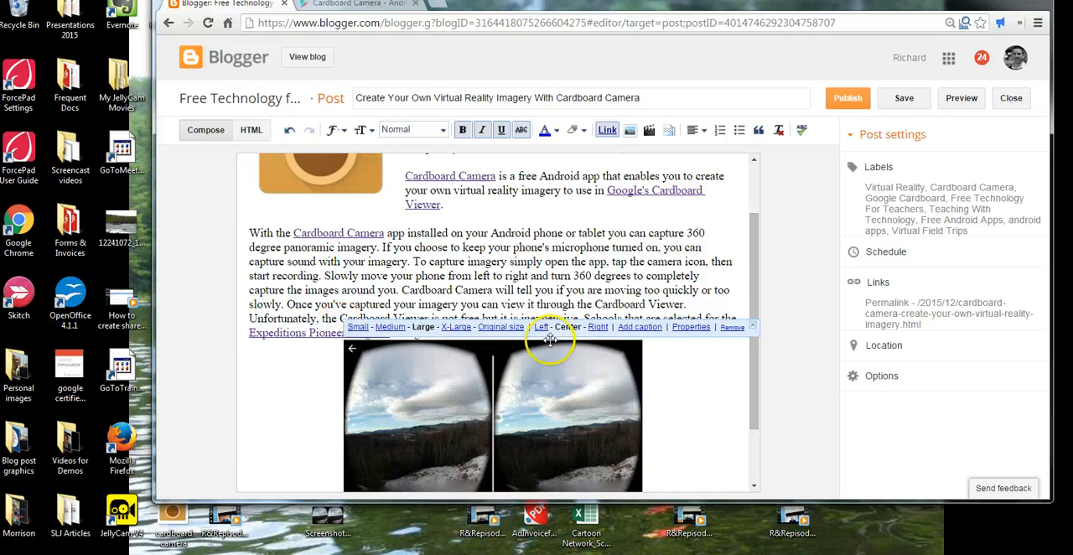
scroll("down", 3)
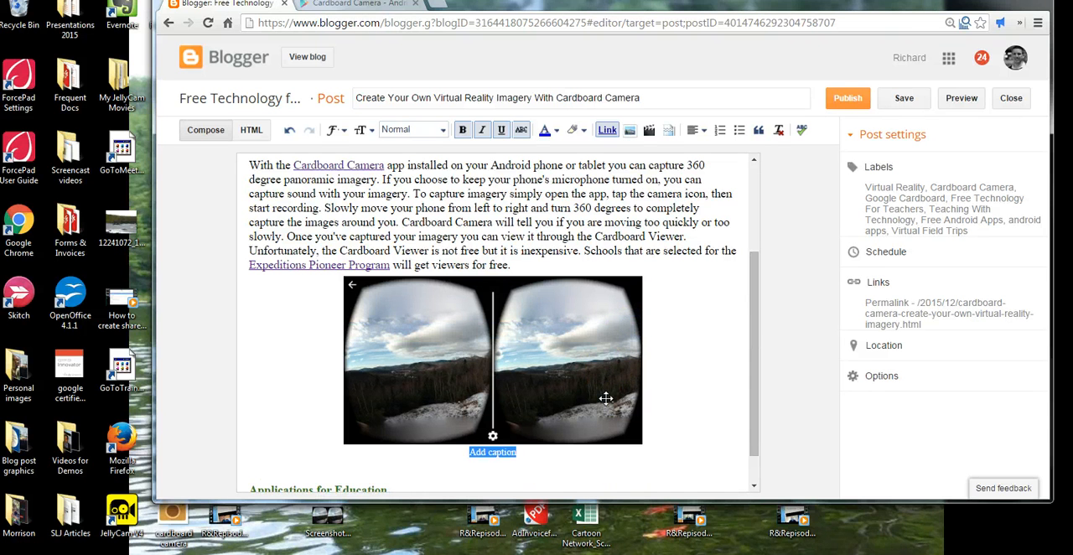
Caption the image "Screenshot of VR imagery captured at my house".
type("Screenshot of C")
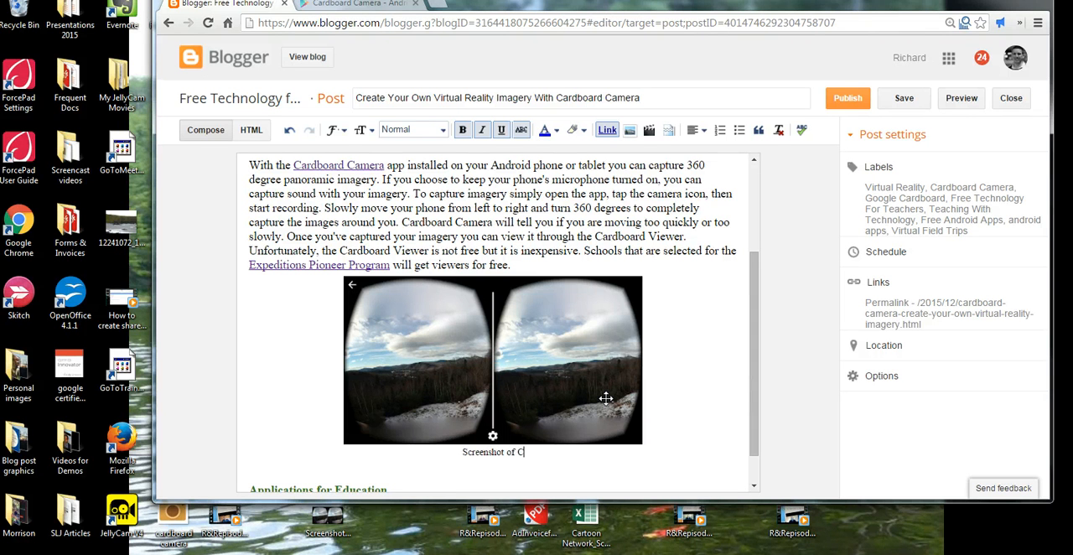
type("VR imagery captured at my house.")
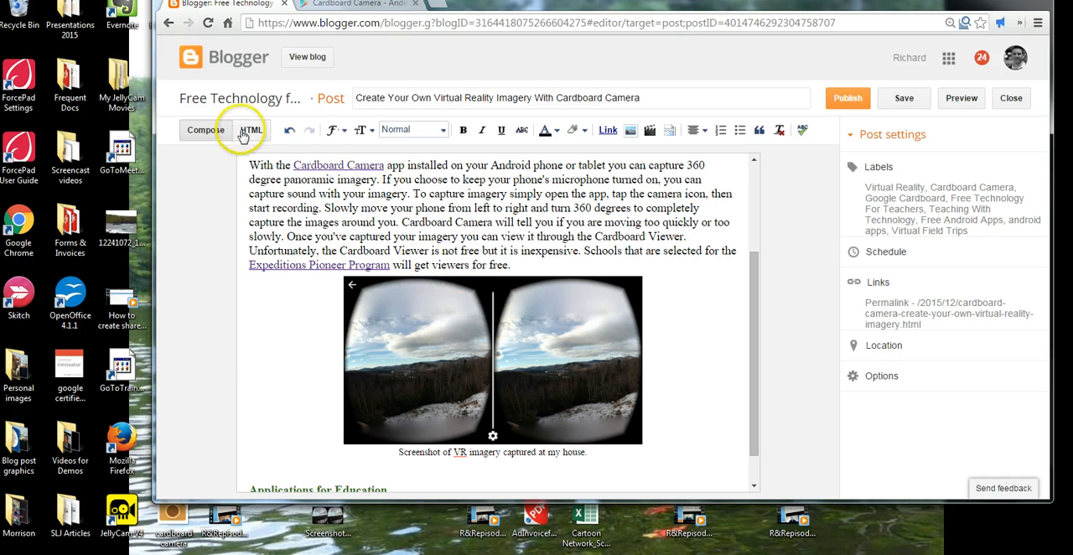
Enlarge the img tag's width and height in the post's HTML, then return to Compose view.
left_click(252, 131)
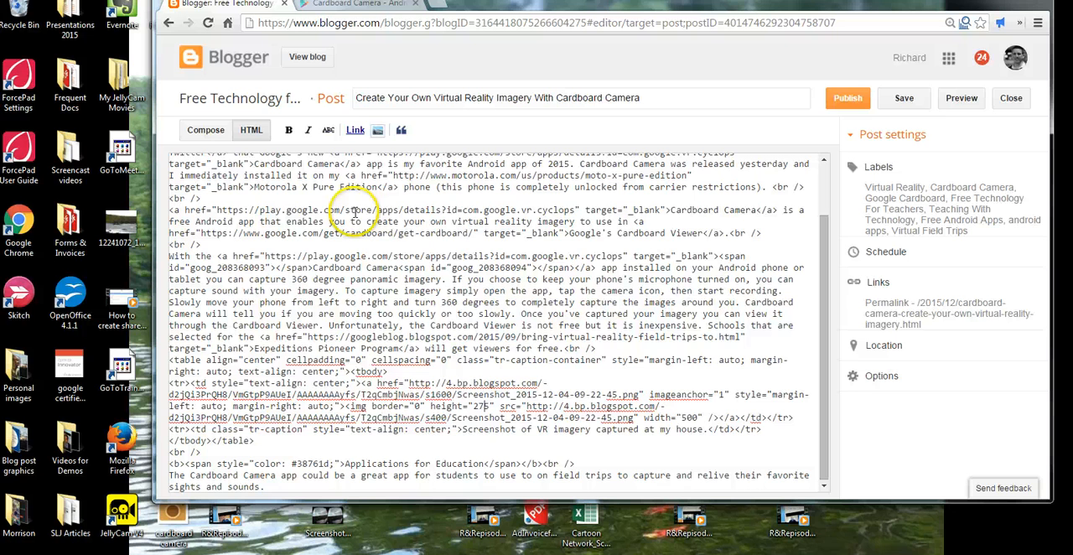
left_click(205, 131)
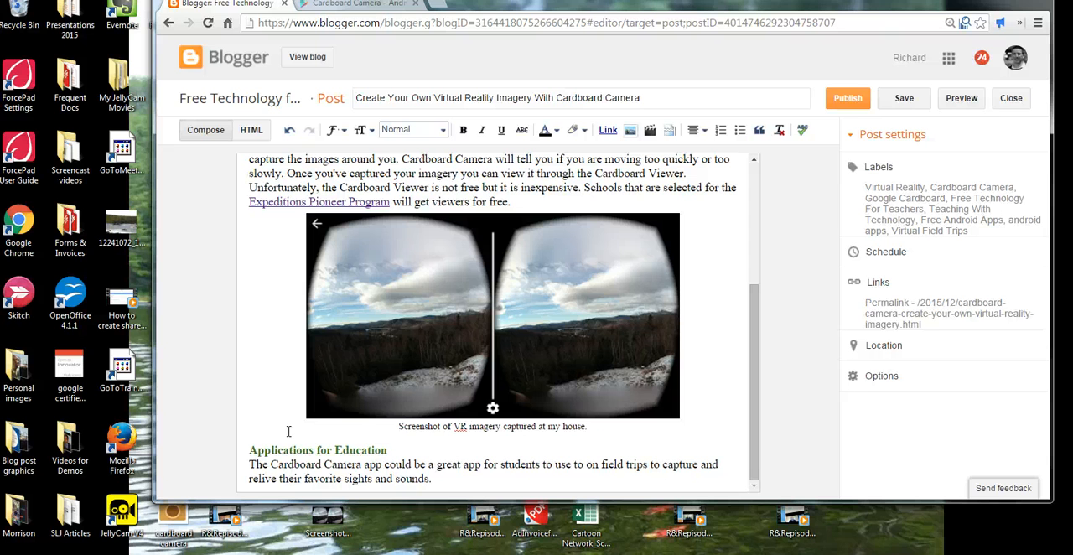
Save the post with the enlarged, captioned screenshot.
left_click(904, 97)
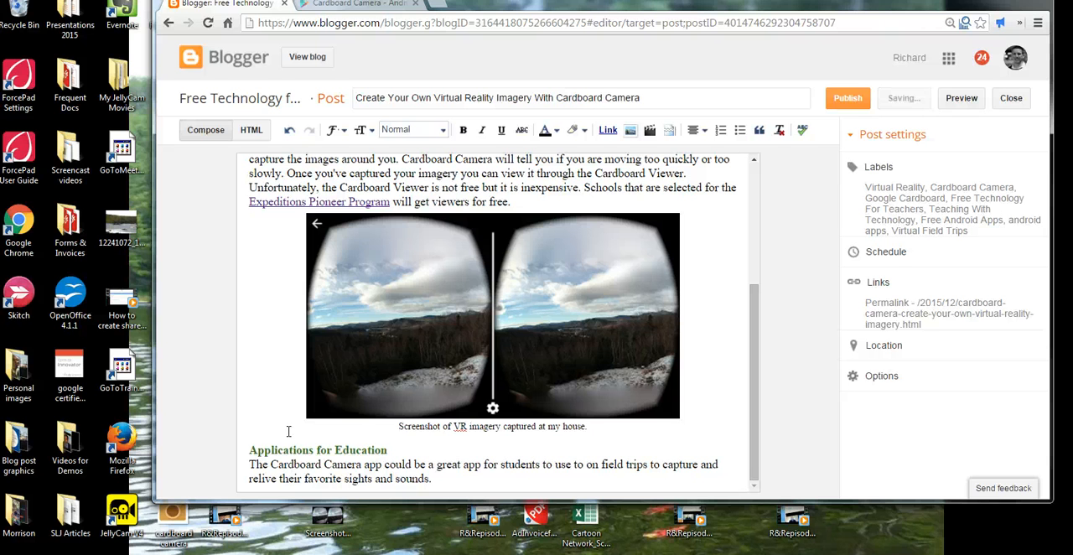